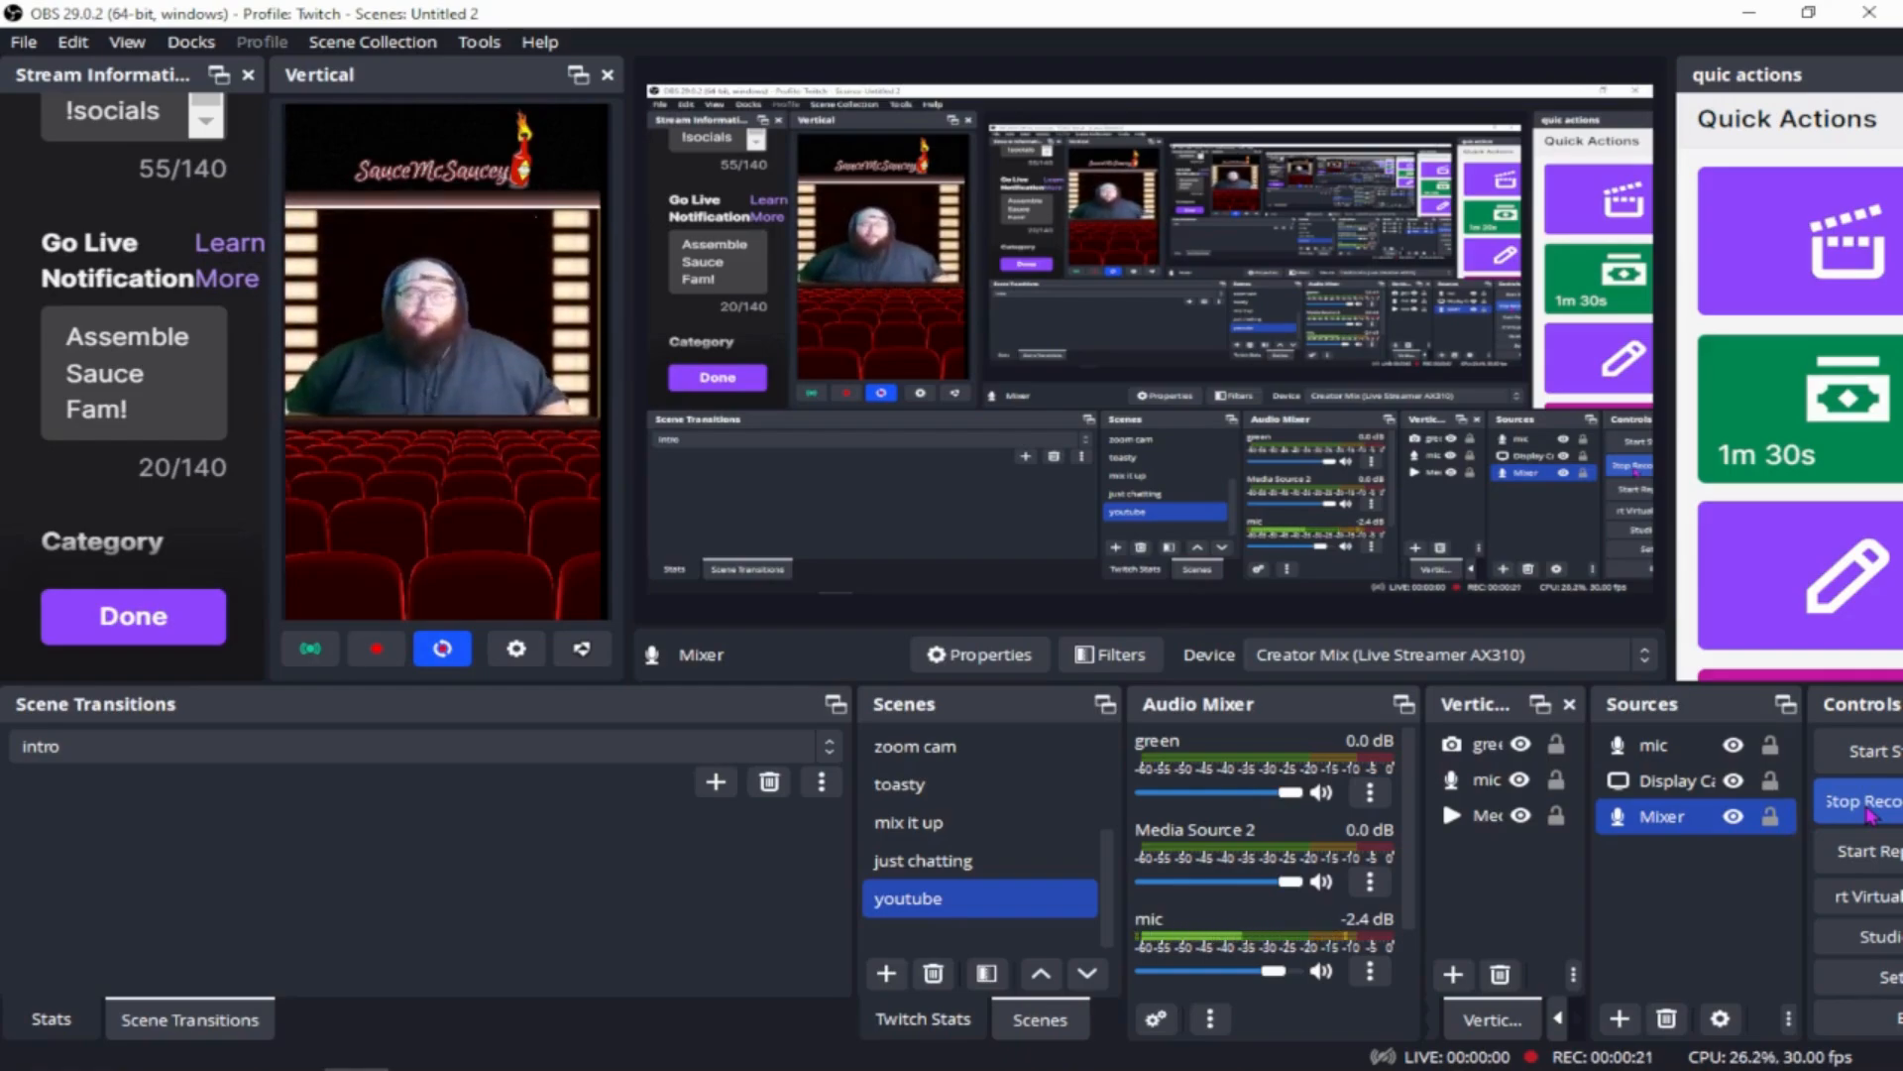
mouse_move(1699, 849)
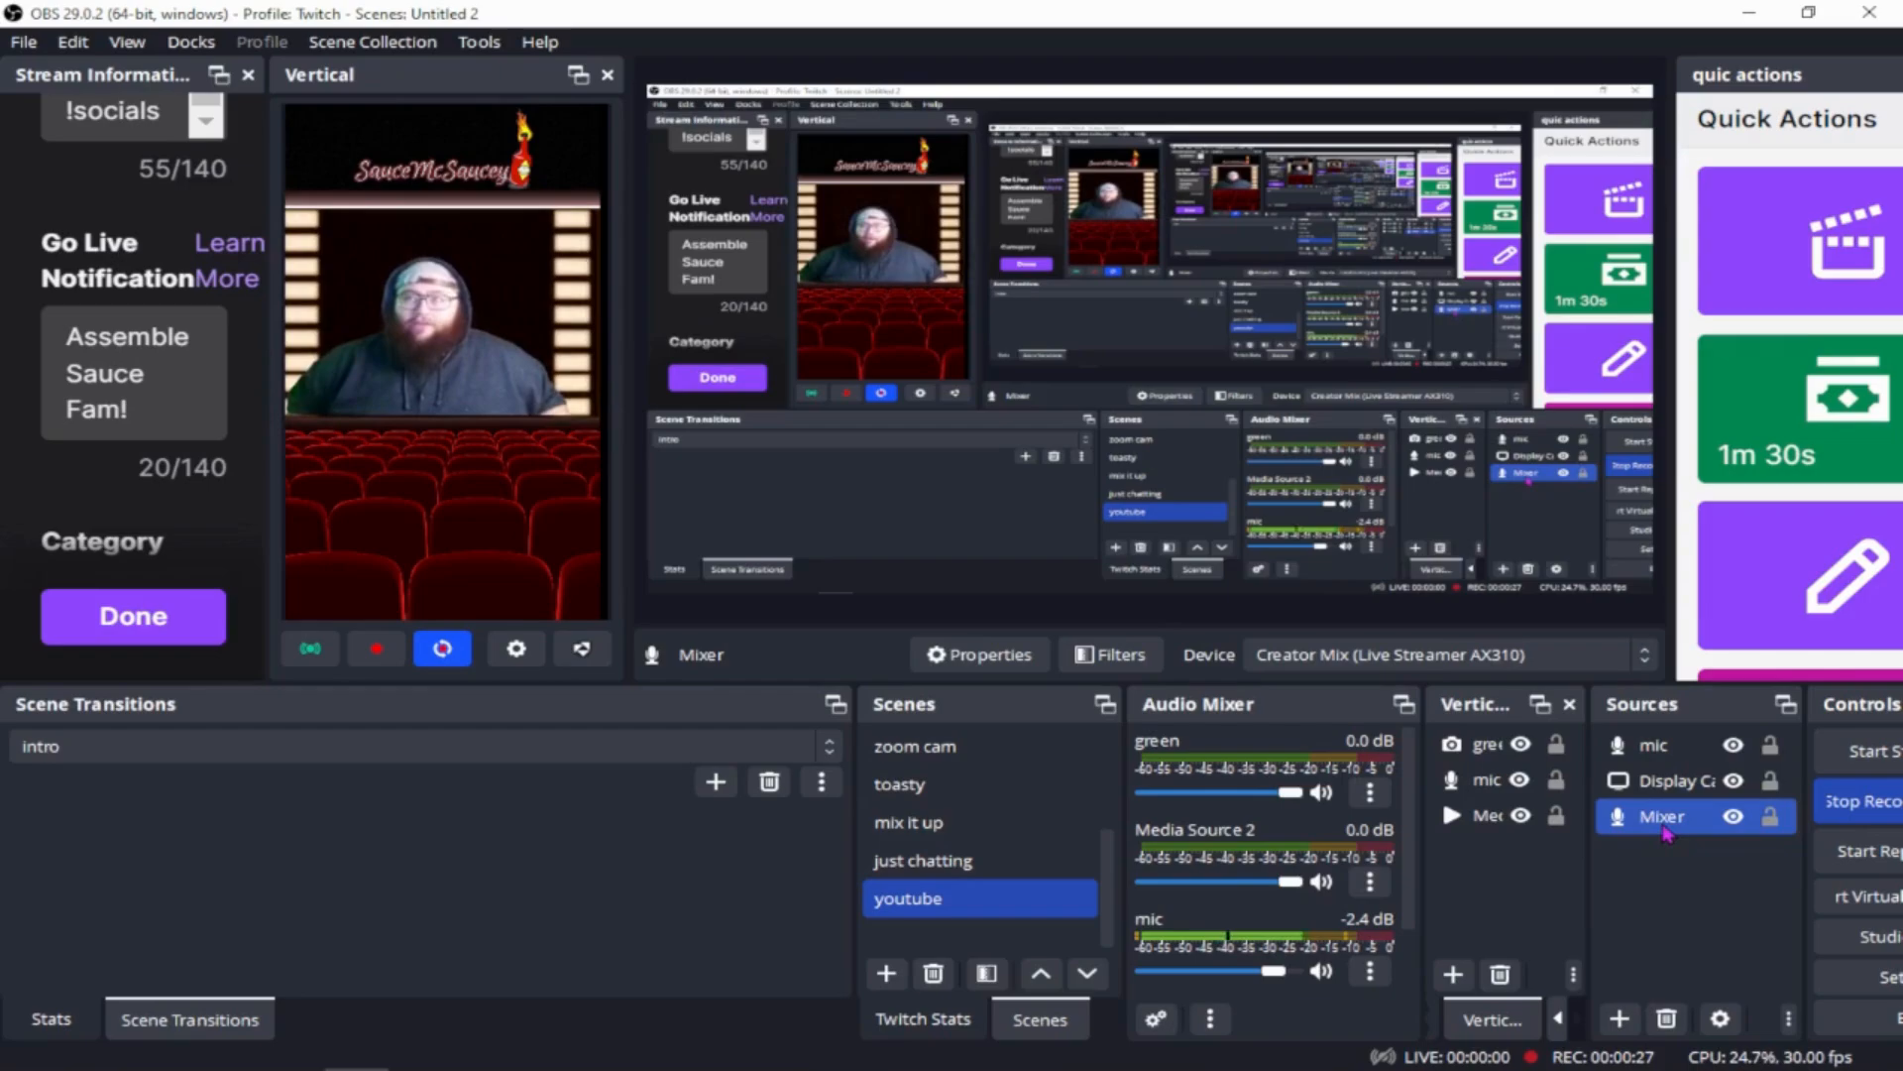
right_click(1664, 816)
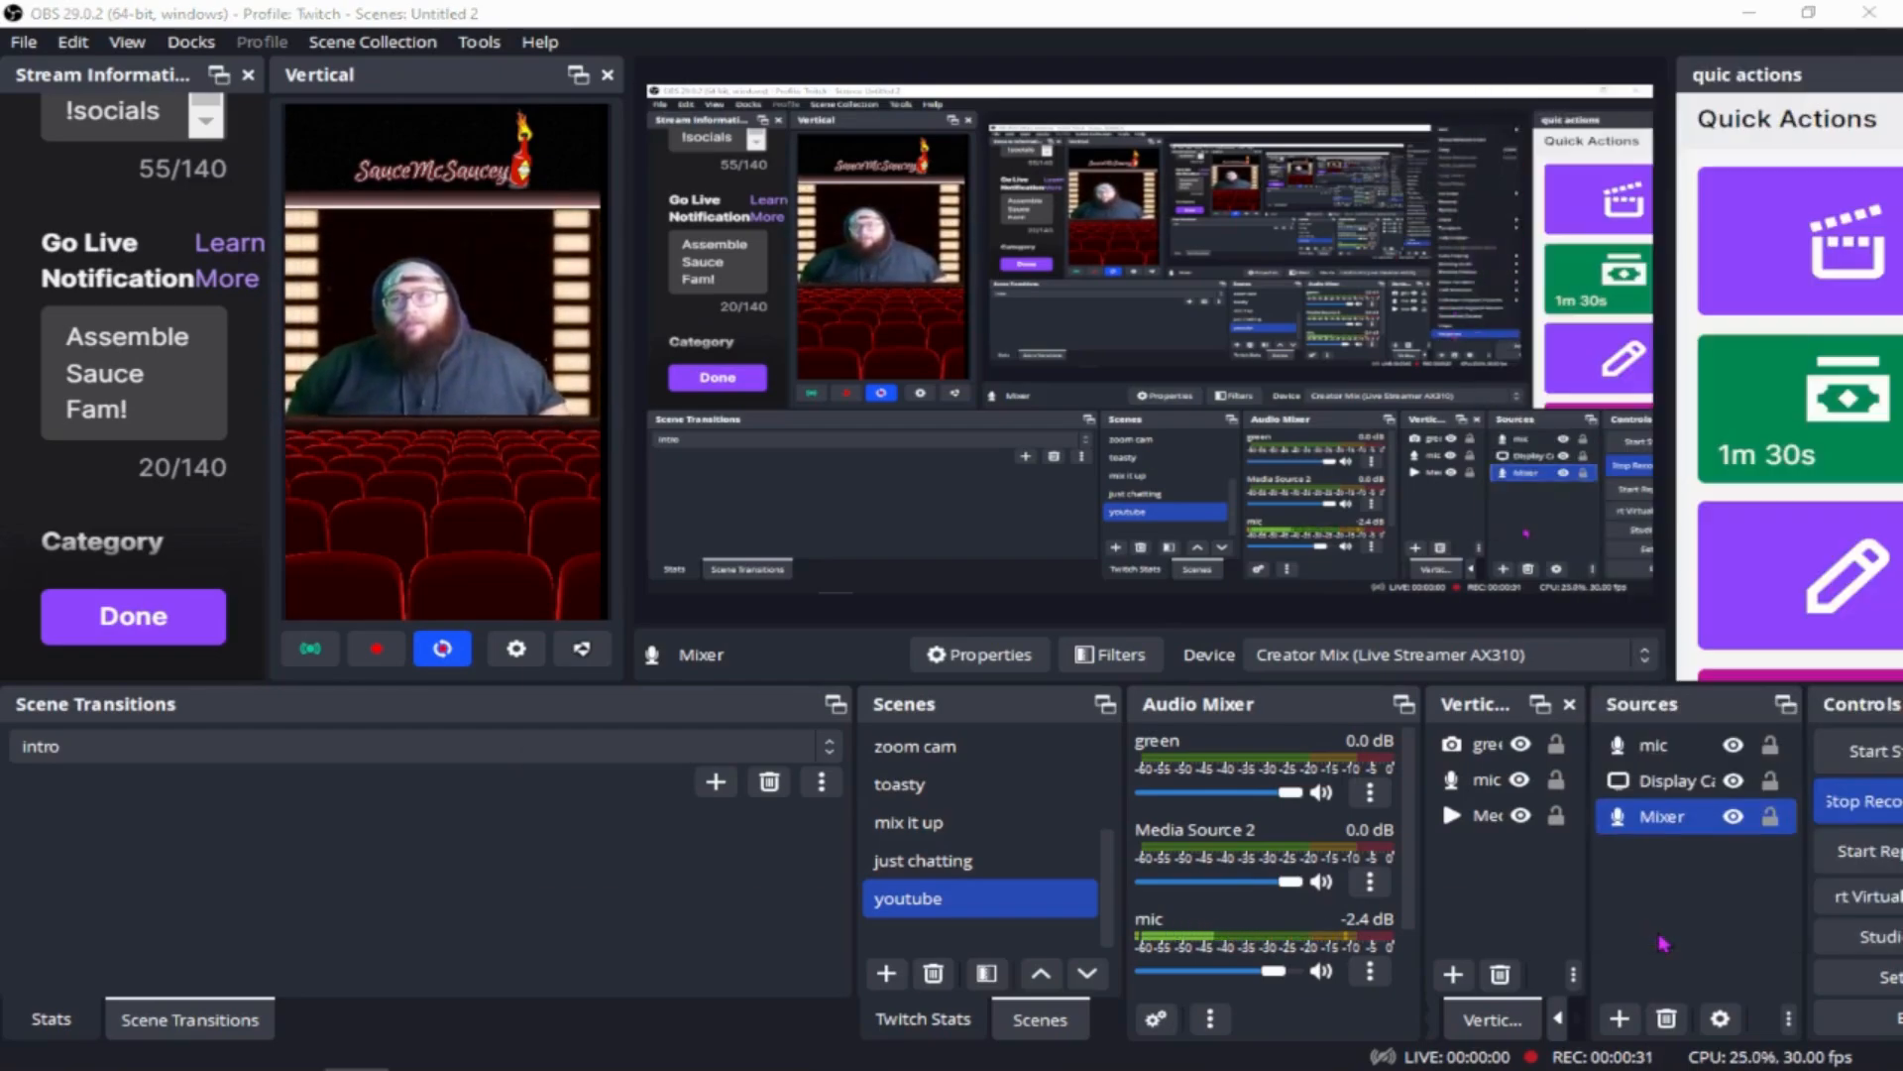
click(978, 654)
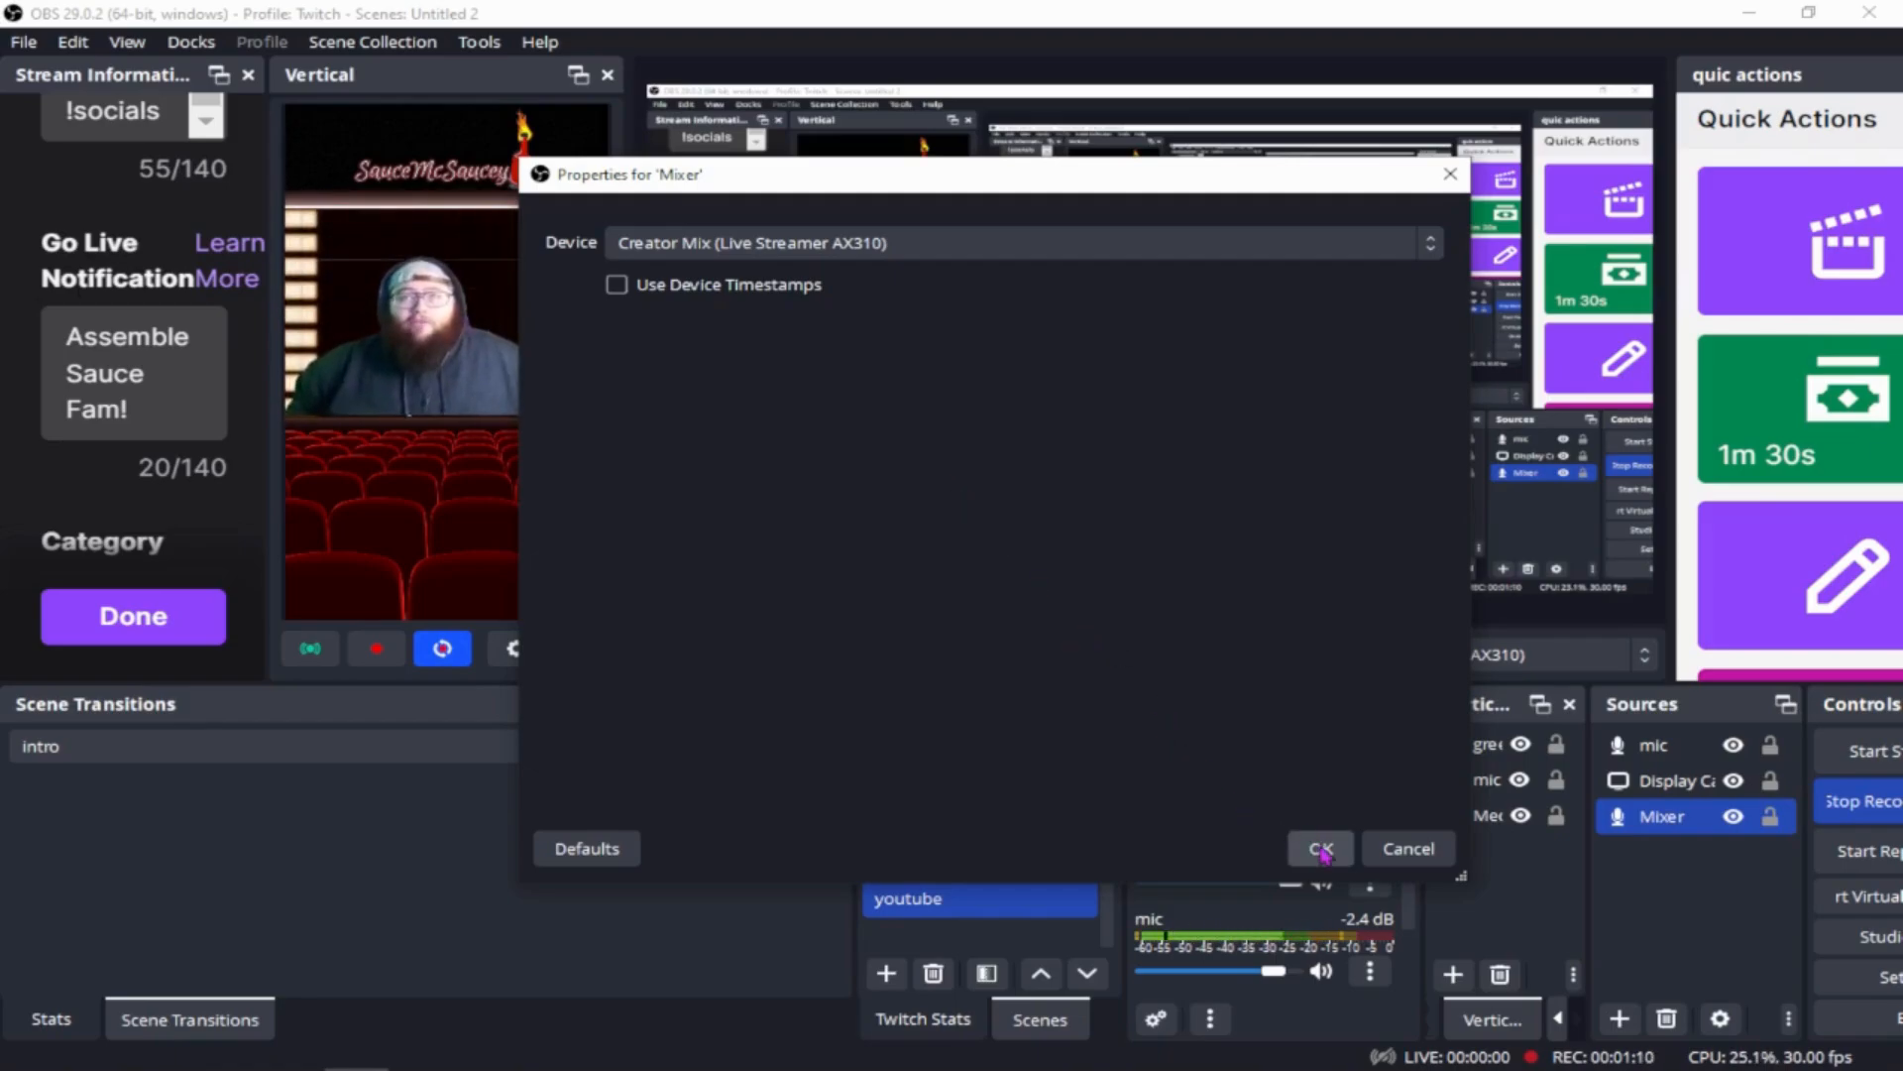
click(1320, 848)
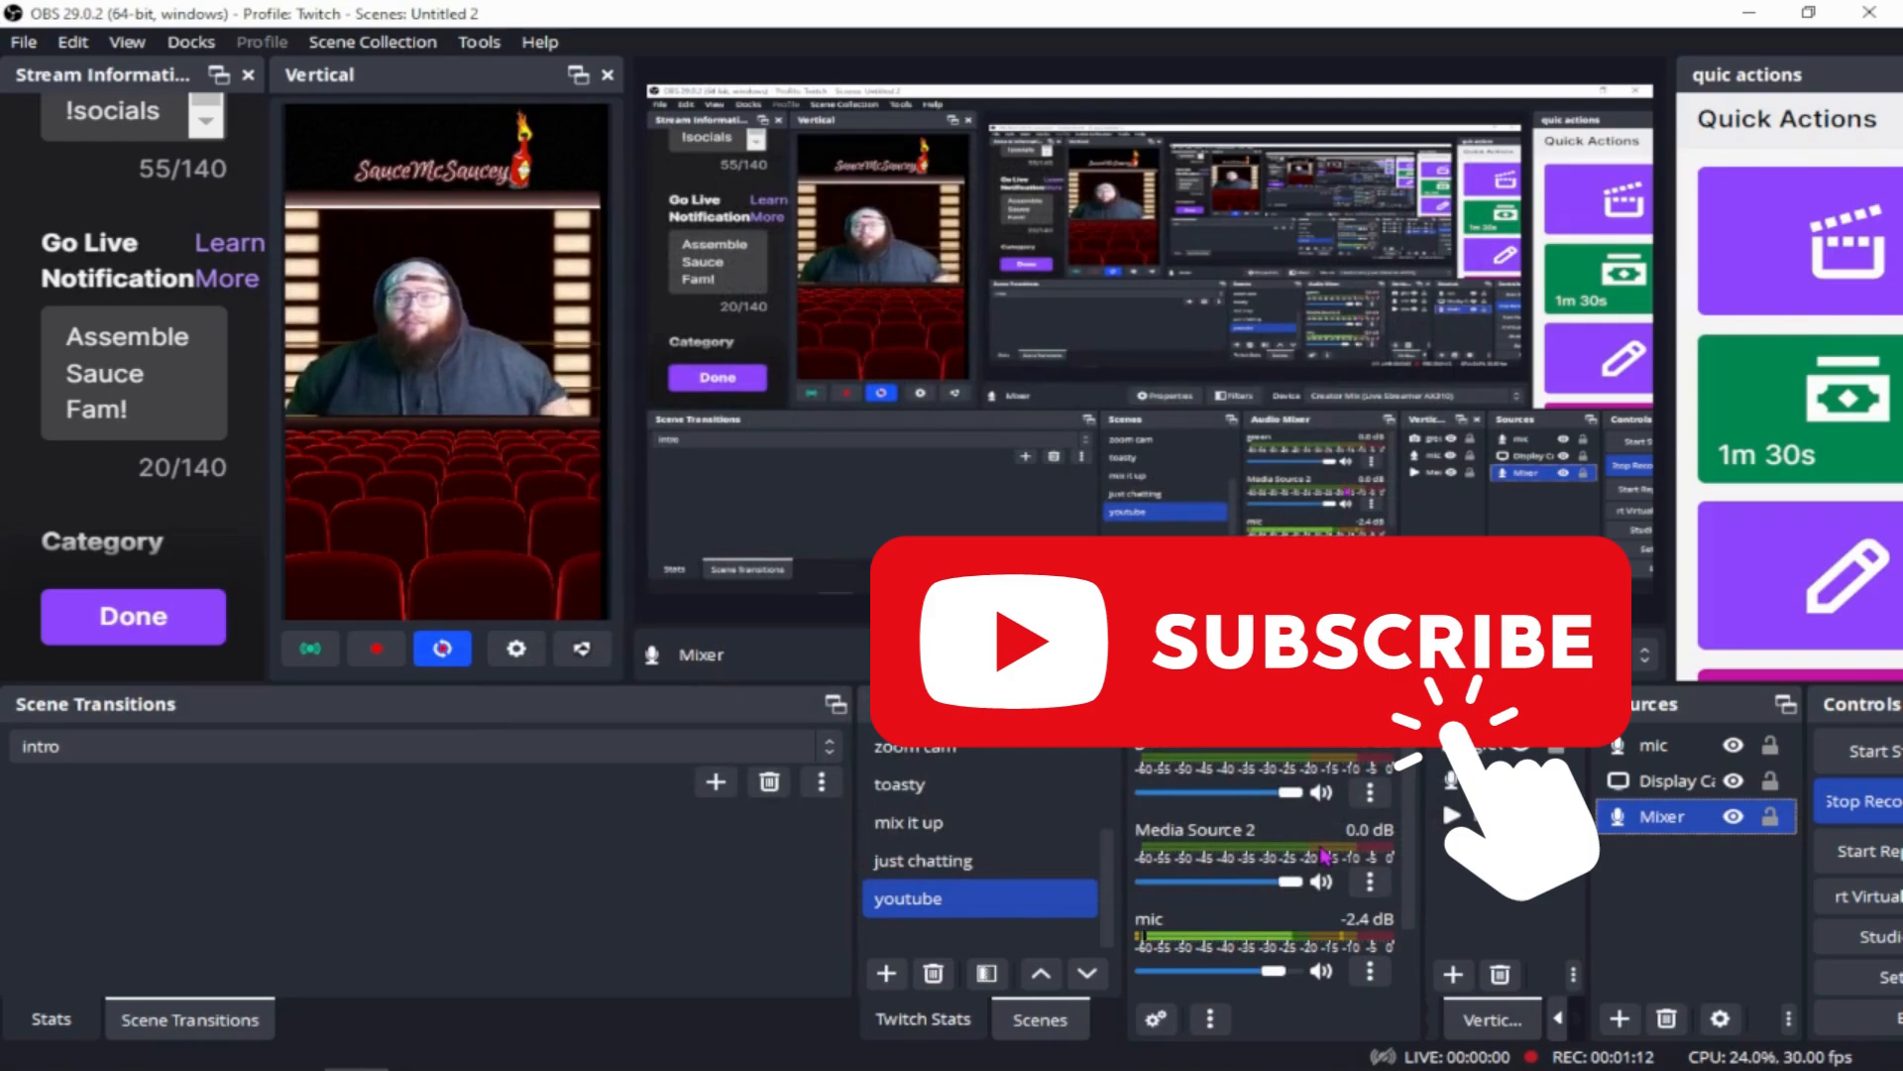